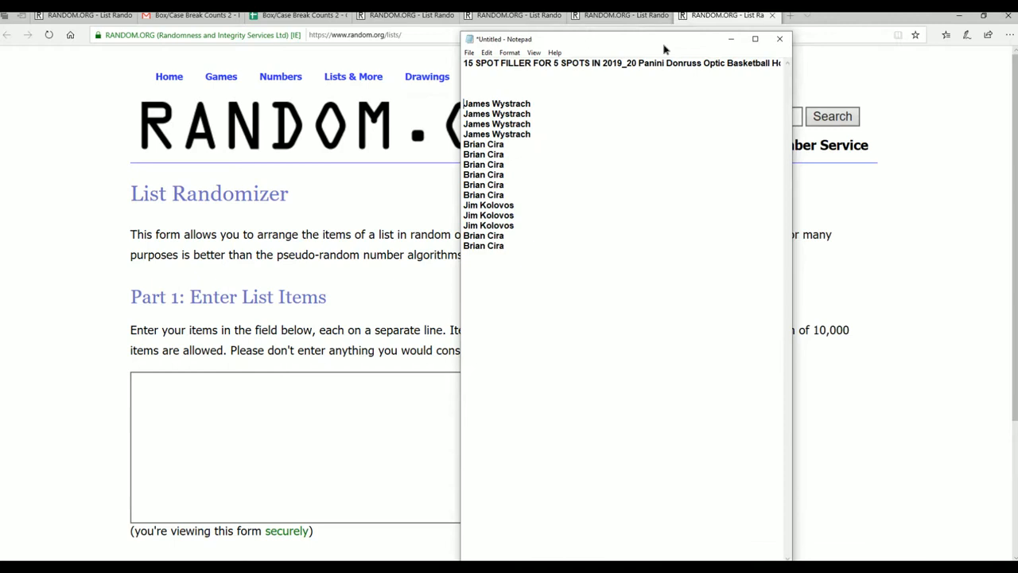
Step: Copy all fifteen filler names from Notepad
left_click_drag(624, 39, 466, 23)
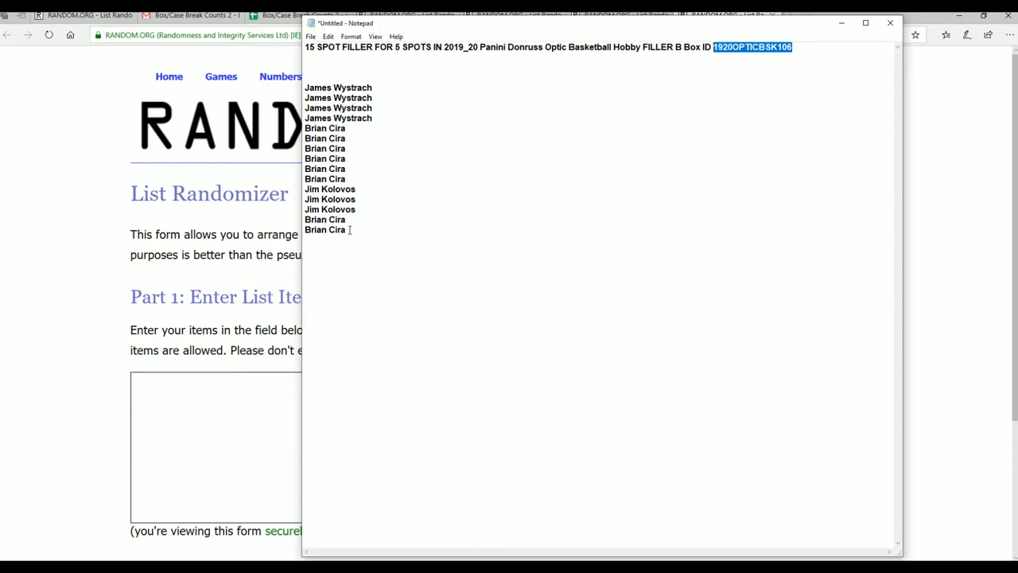
key("ctrl+a")
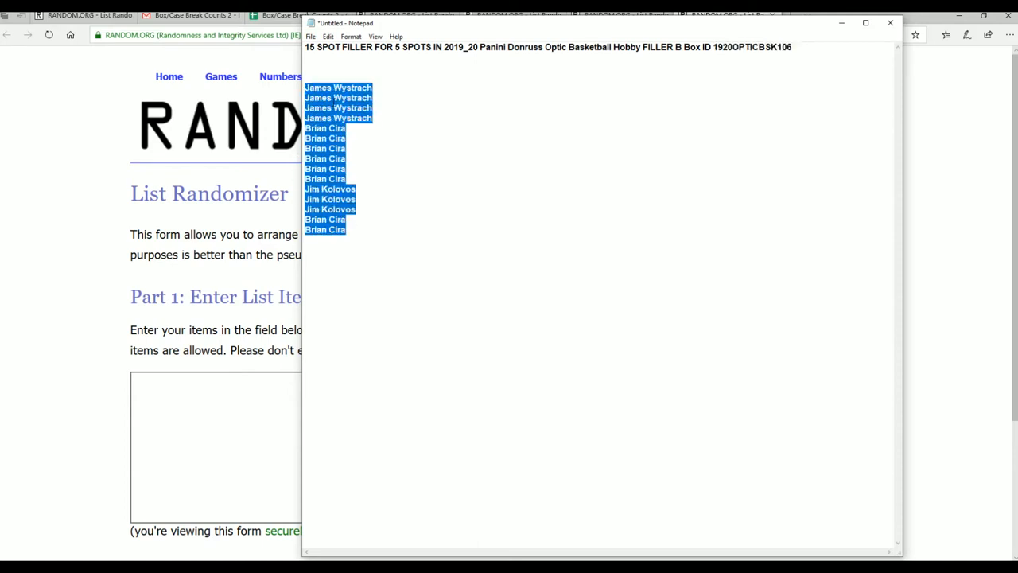
right_click(338, 160)
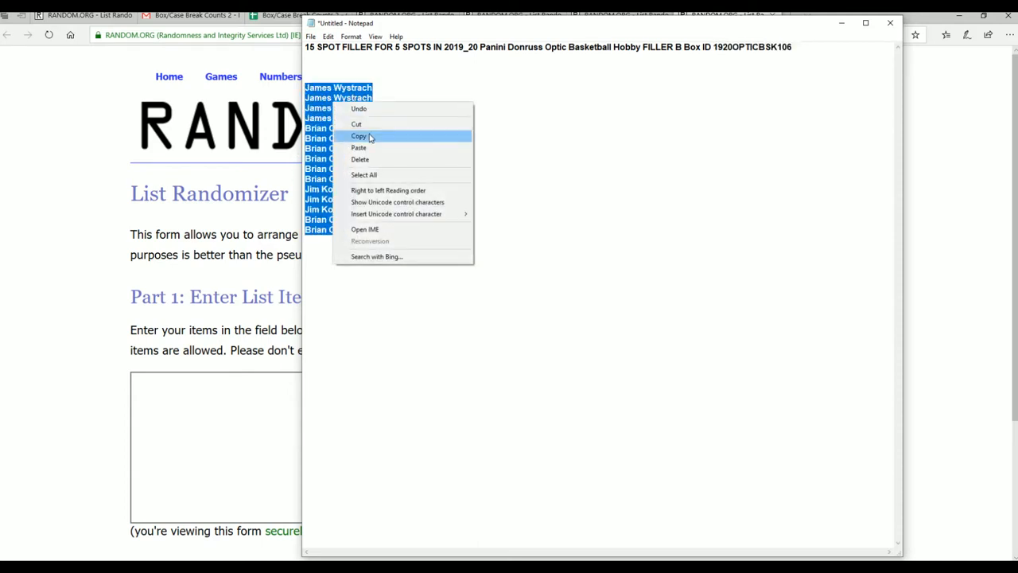
left_click(358, 135)
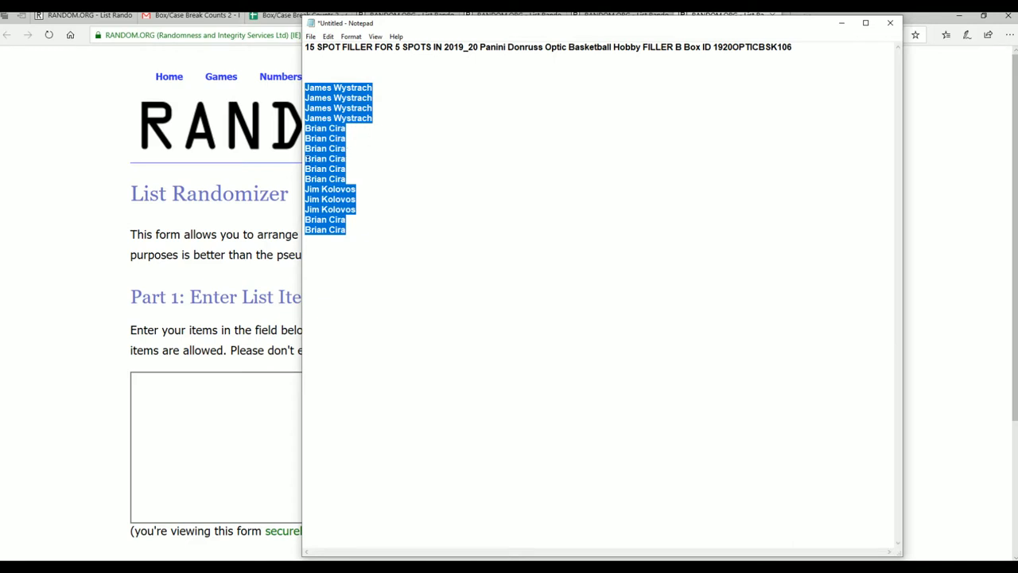
Step: Paste the fifteen names into RANDOM.ORG's list field and randomize them
left_click(215, 446)
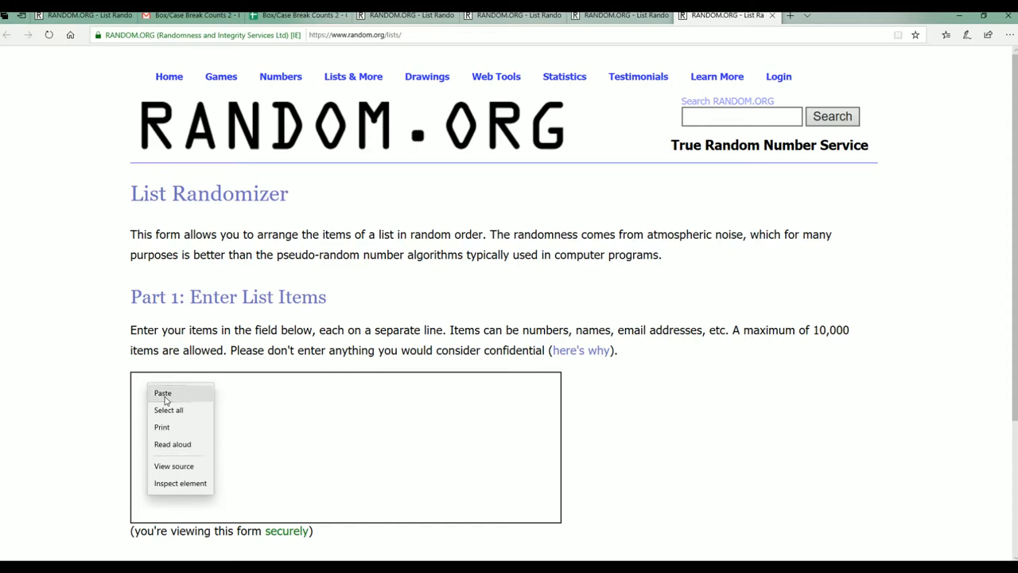
left_click(162, 393)
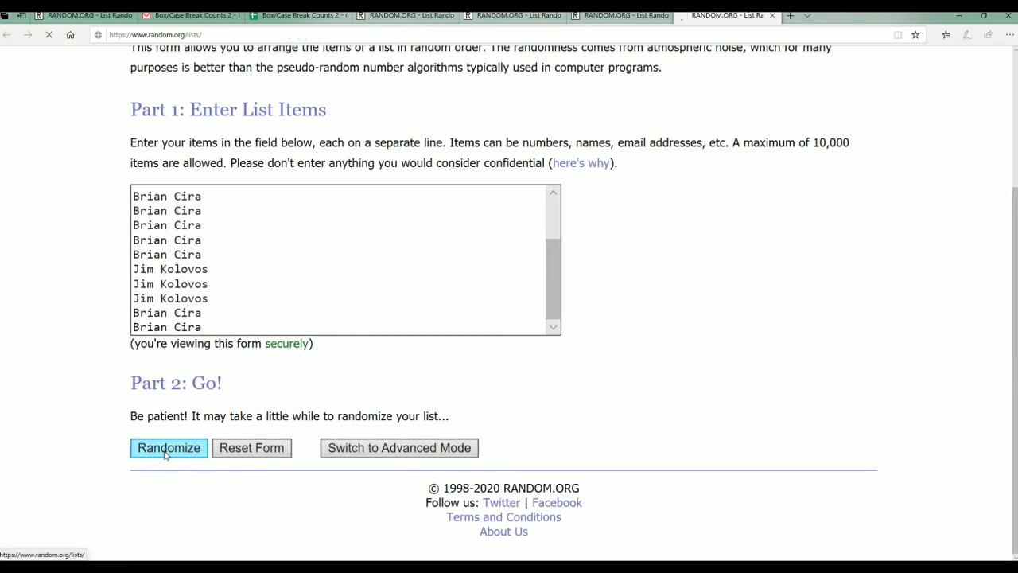
left_click(169, 447)
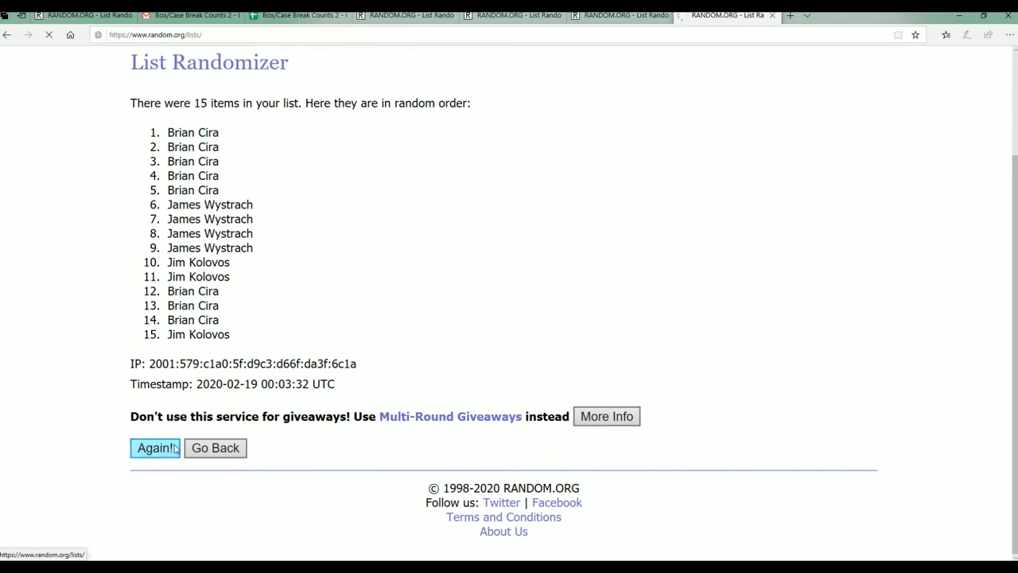
Step: Reshuffle the list six more times for seven total, then select the top five names
left_click(155, 447)
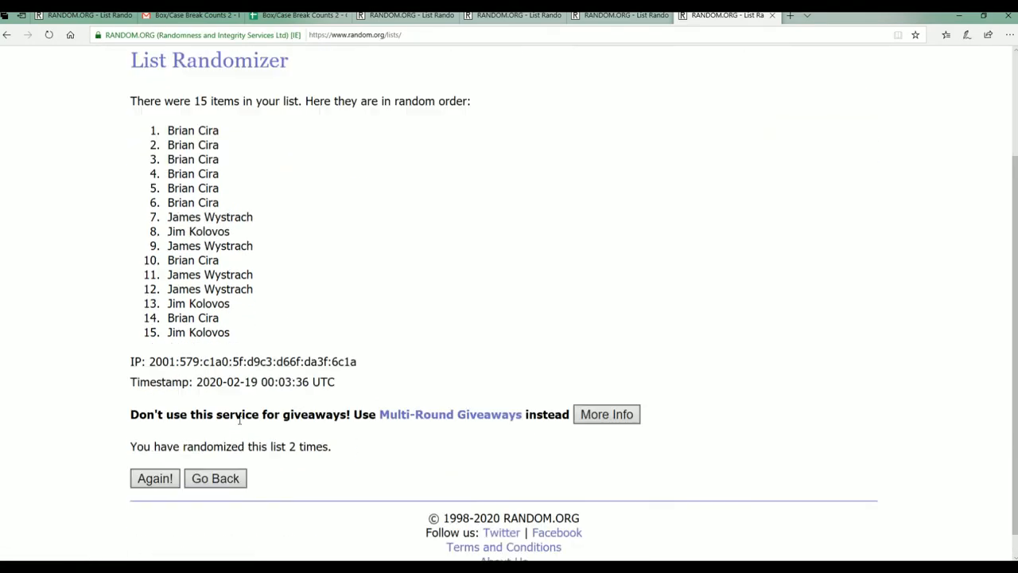
left_click(154, 478)
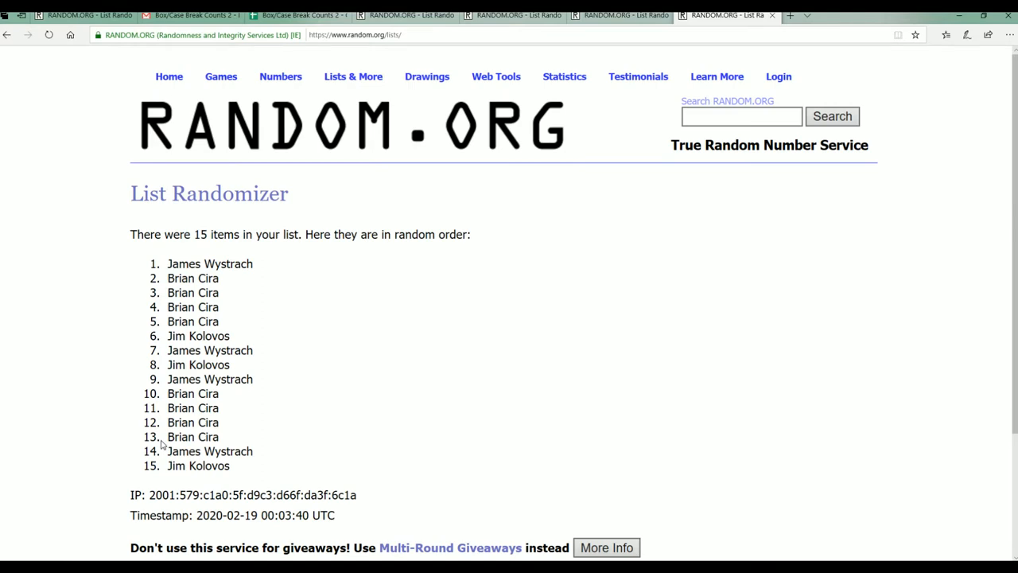
scroll("down", 3)
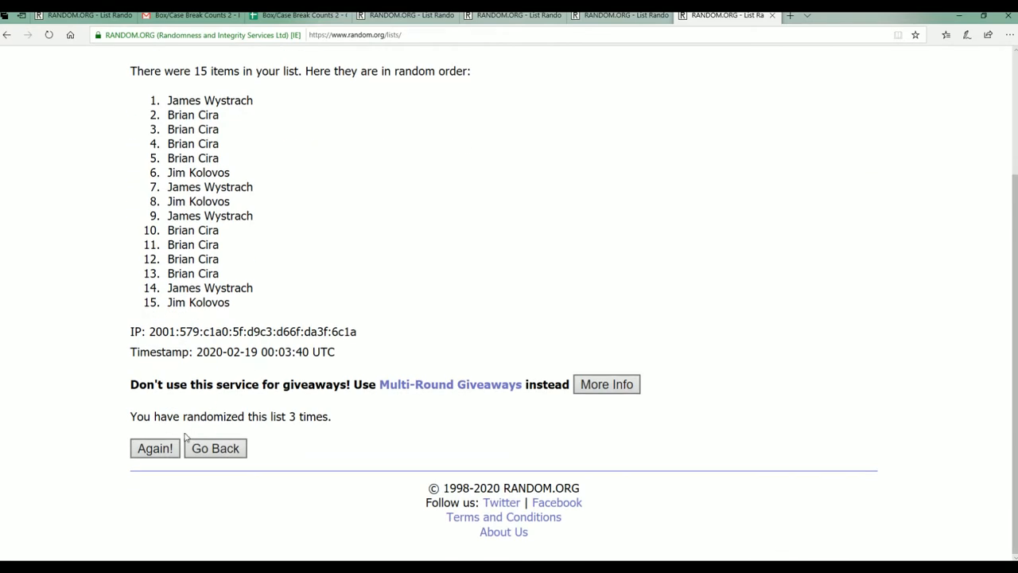
left_click(154, 448)
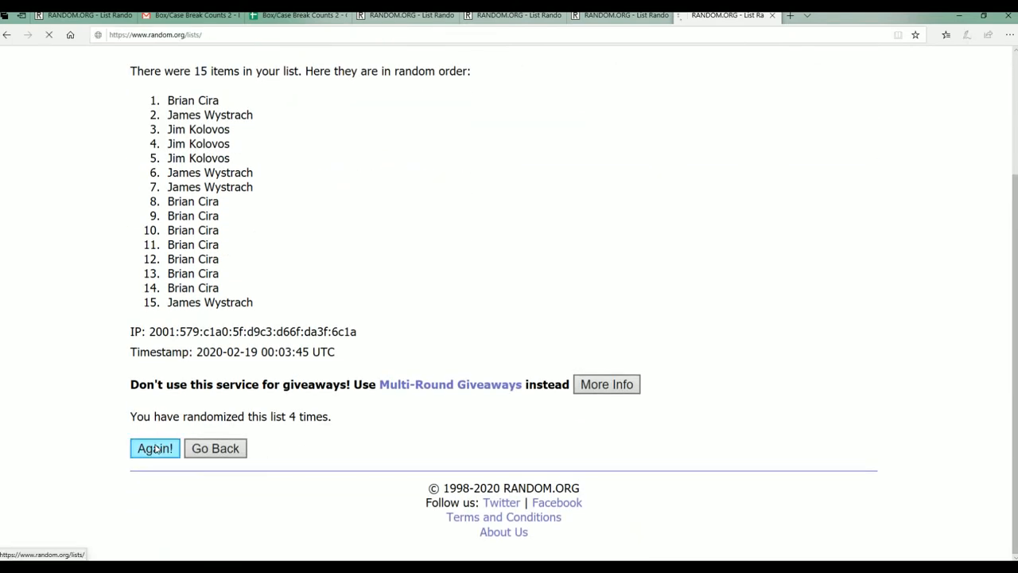
left_click(154, 448)
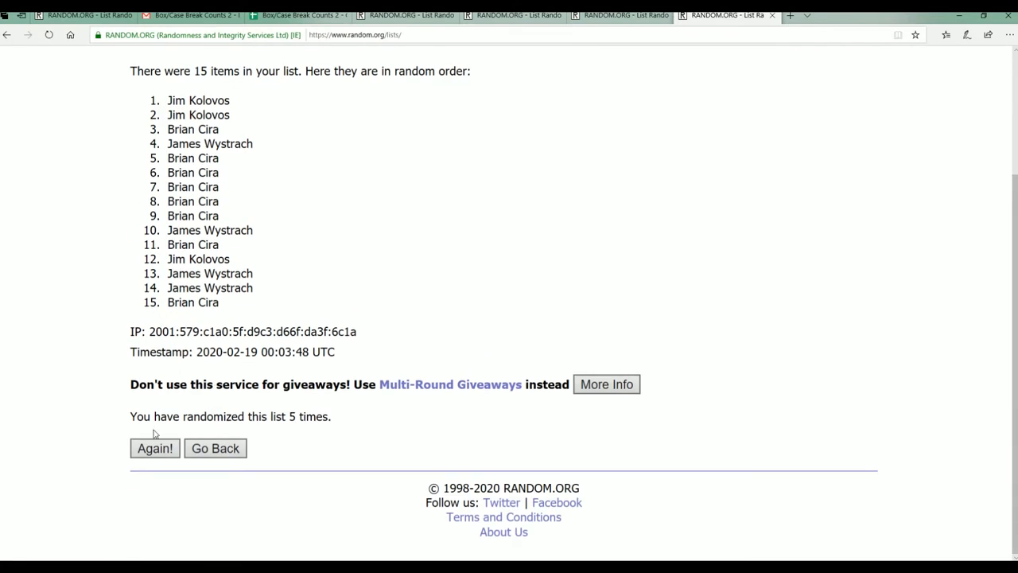
left_click(154, 448)
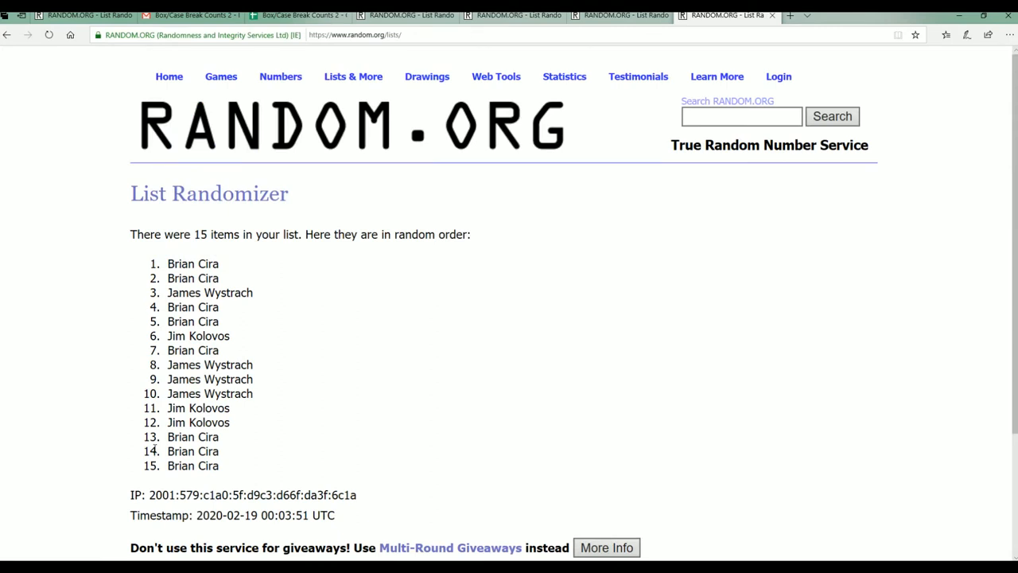
scroll("down", 3)
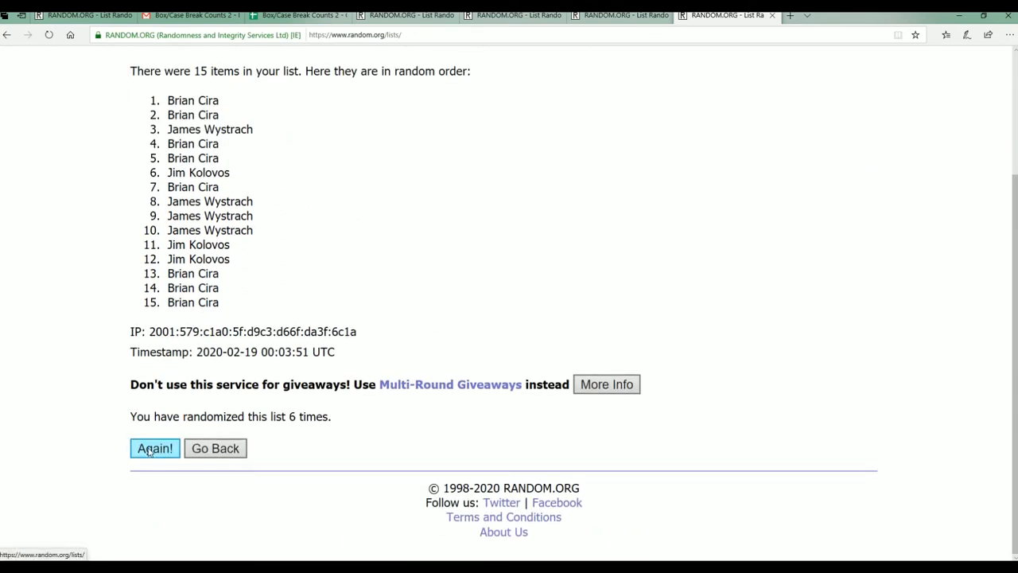
left_click(155, 448)
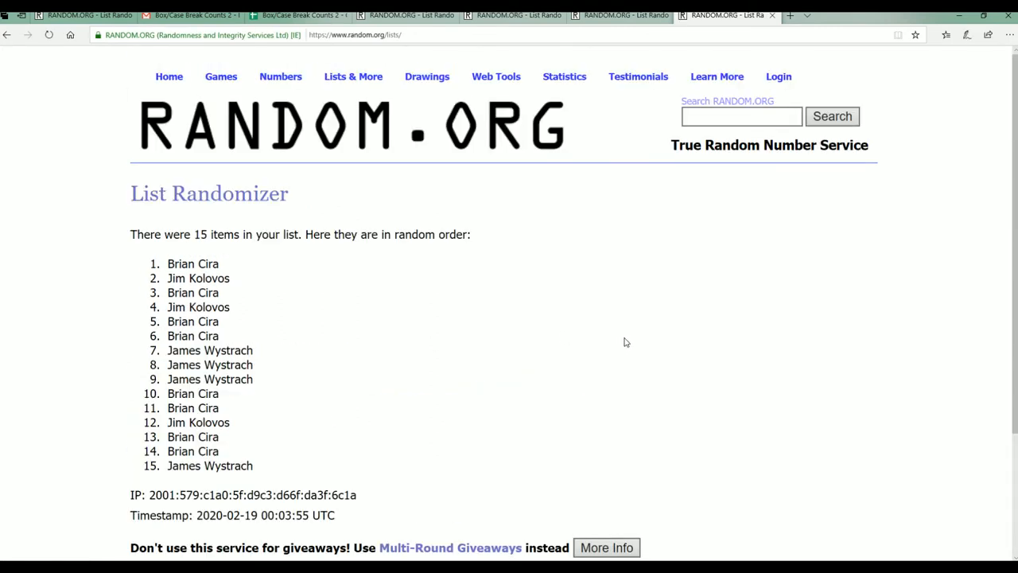
left_click_drag(193, 264, 219, 321)
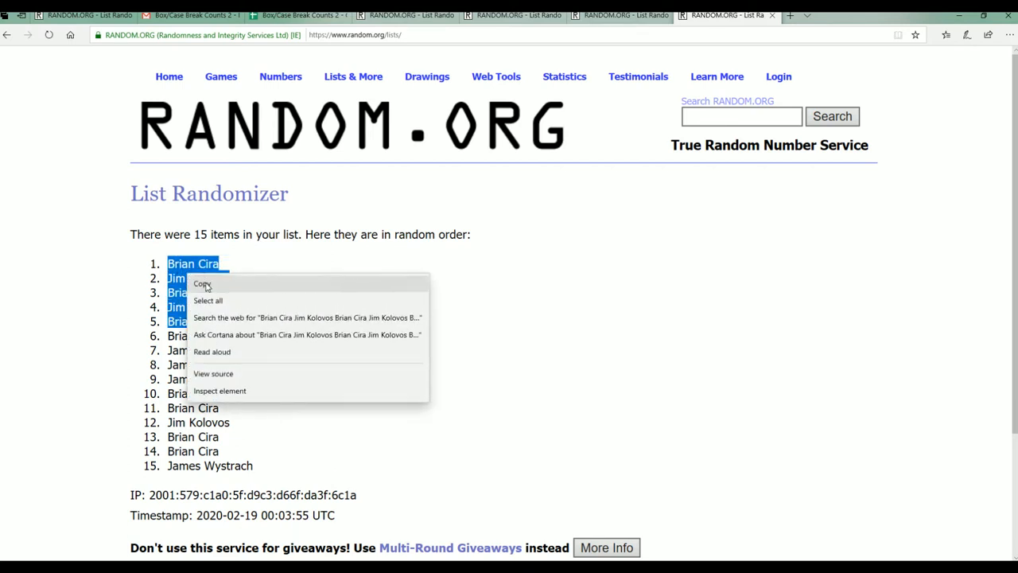
Step: Copy the five winning names and switch back to the Notepad filler list
left_click(91, 357)
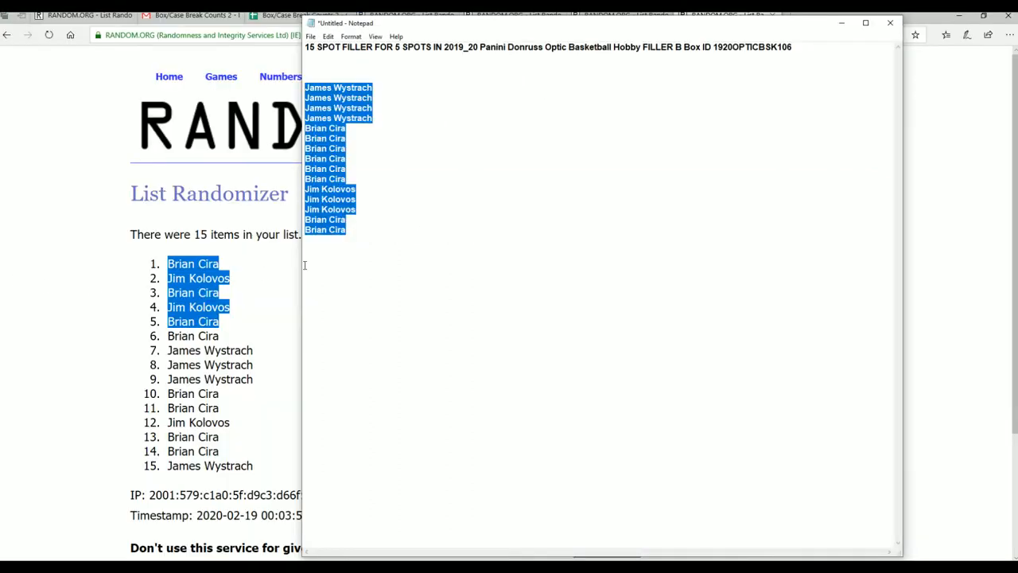
left_click(410, 242)
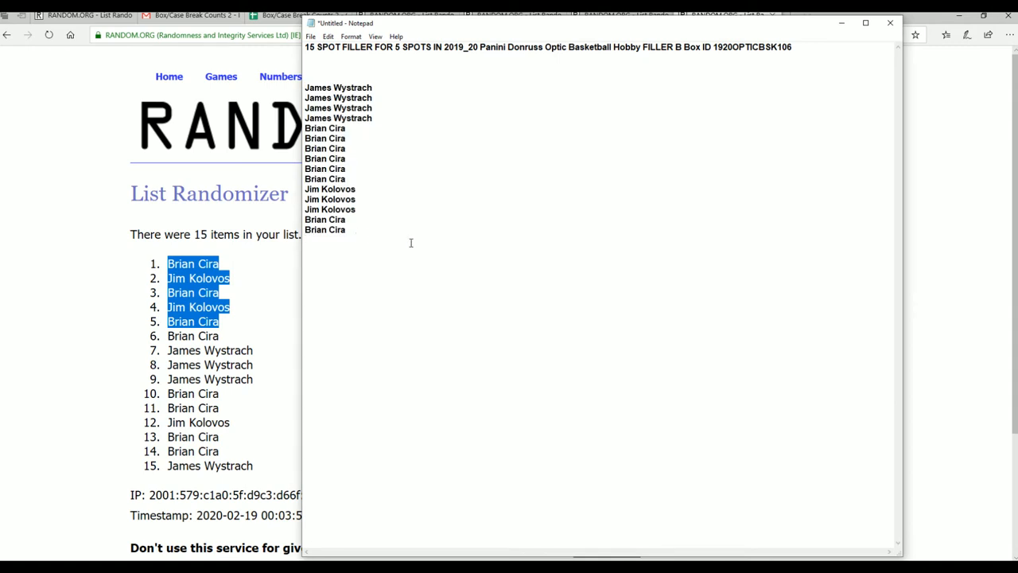